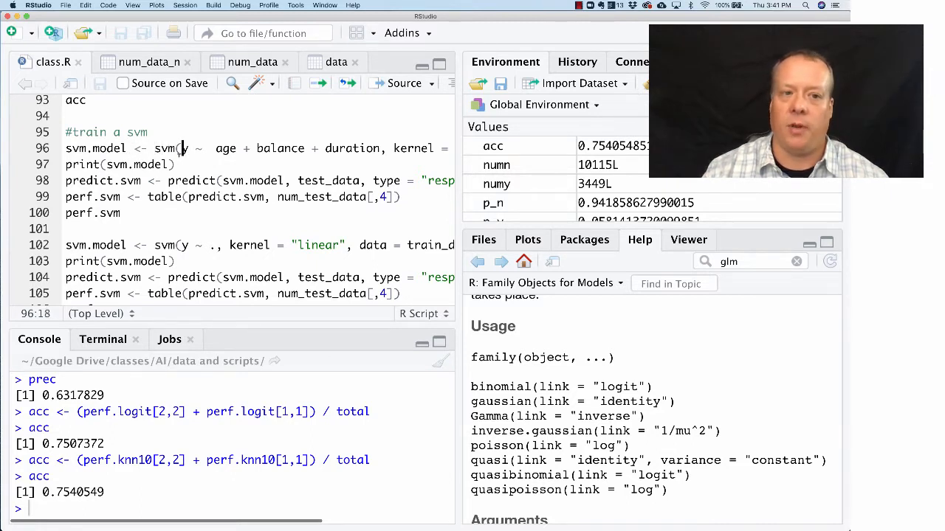
Step: Complete the formula as y ~ age + balance + duration and train the linear SVM
{"action": "type", "text": "y"}
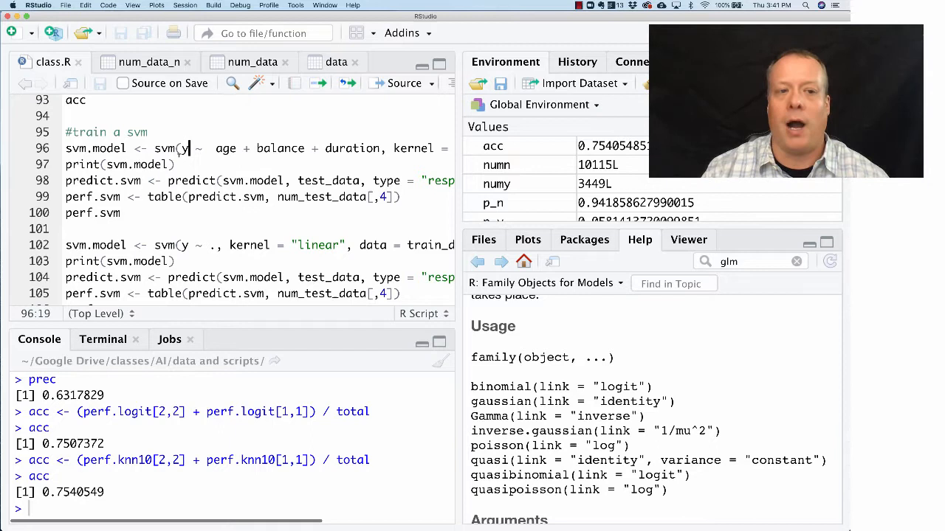
{"action": "left_click", "coordinate": [216, 149]}
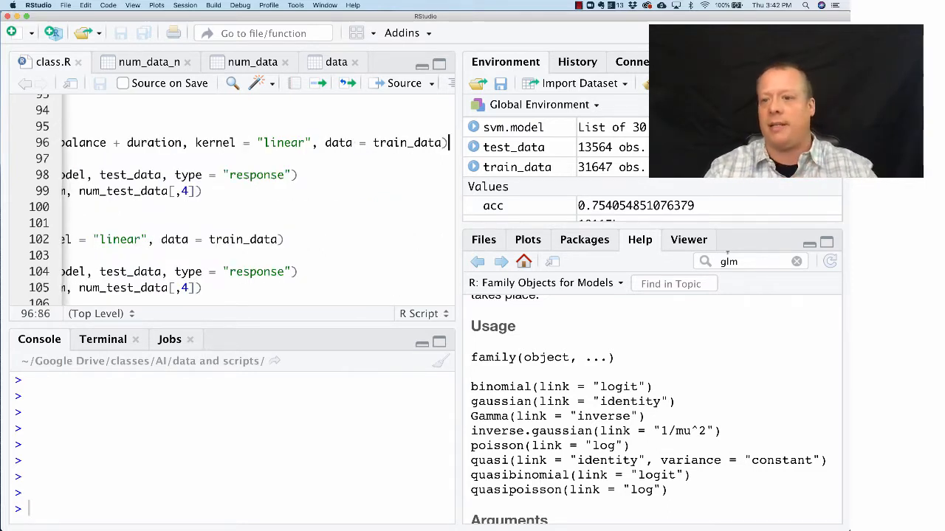
Step: Look up svm in Help and scroll down to the kernel argument descriptions
{"action": "type", "text": "sv"}
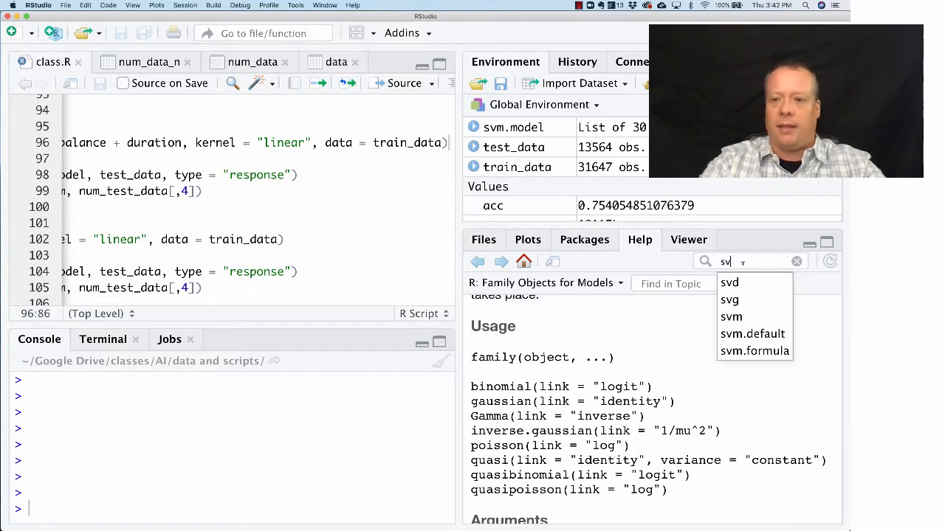
{"action": "left_click", "coordinate": [730, 316]}
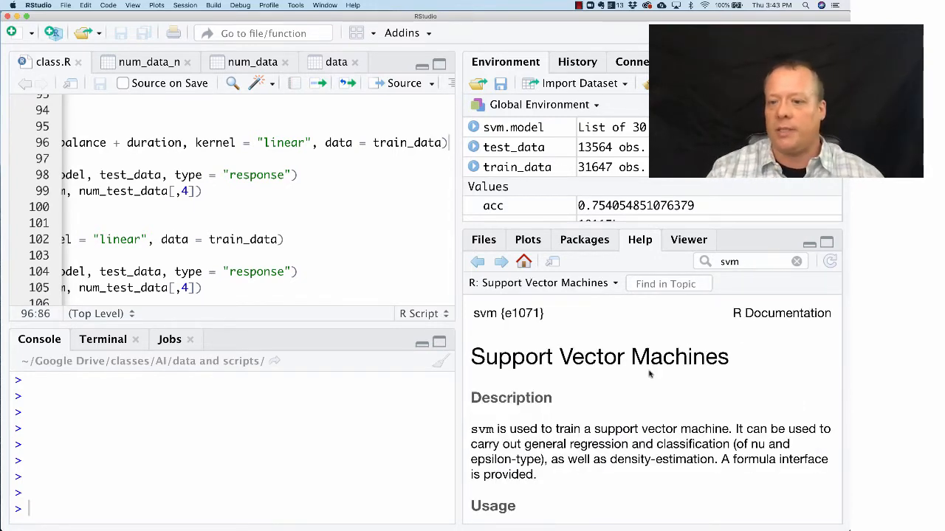
{"action": "scroll", "scroll_direction": "down", "scroll_amount": 3}
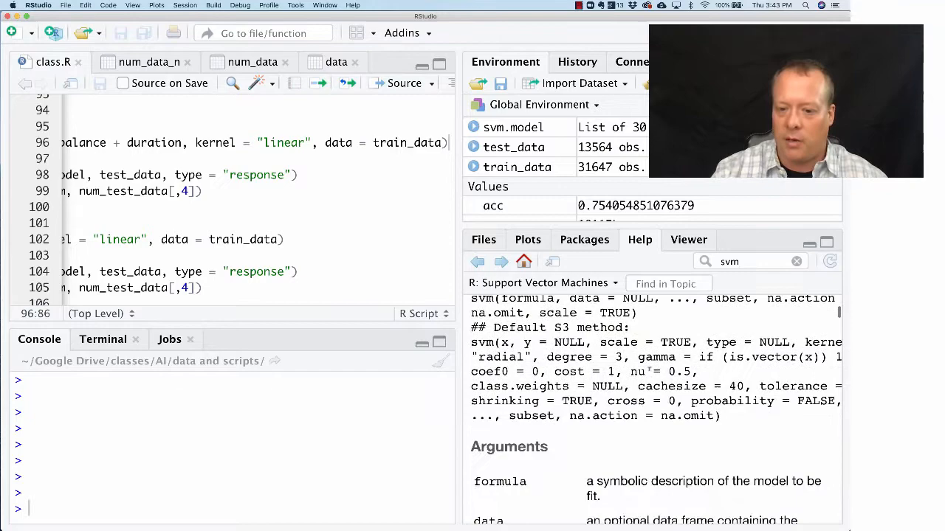
{"action": "scroll", "scroll_direction": "down", "scroll_amount": 3}
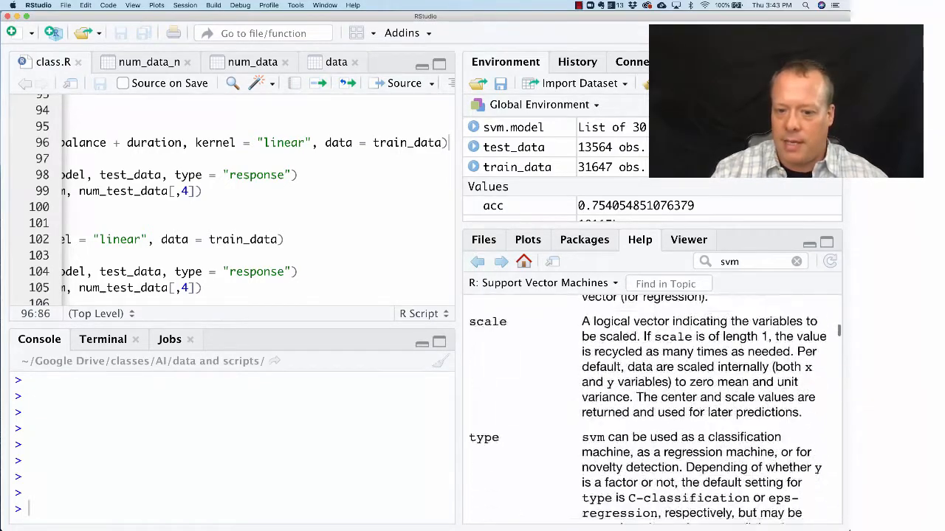
{"action": "scroll", "scroll_direction": "down", "scroll_amount": 3}
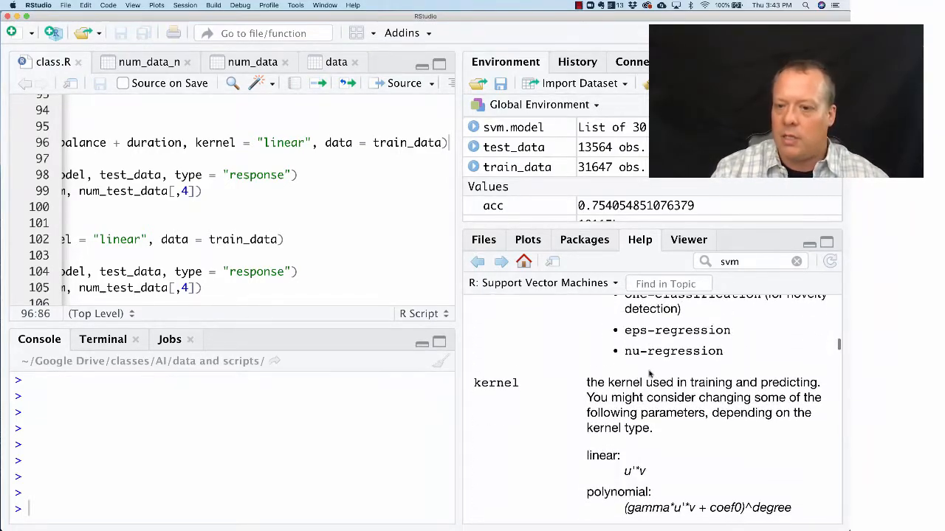
{"action": "scroll", "scroll_direction": "down", "scroll_amount": 3}
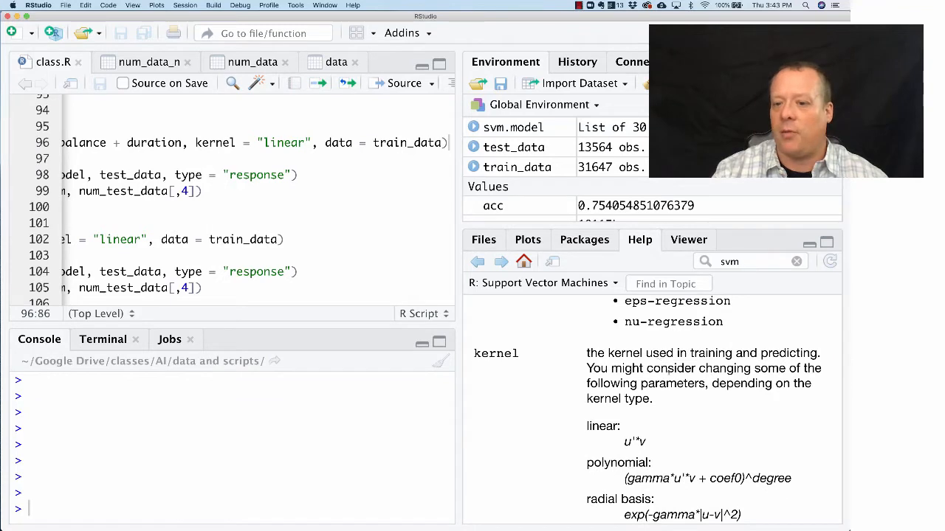
{"action": "scroll", "scroll_direction": "down", "scroll_amount": 3}
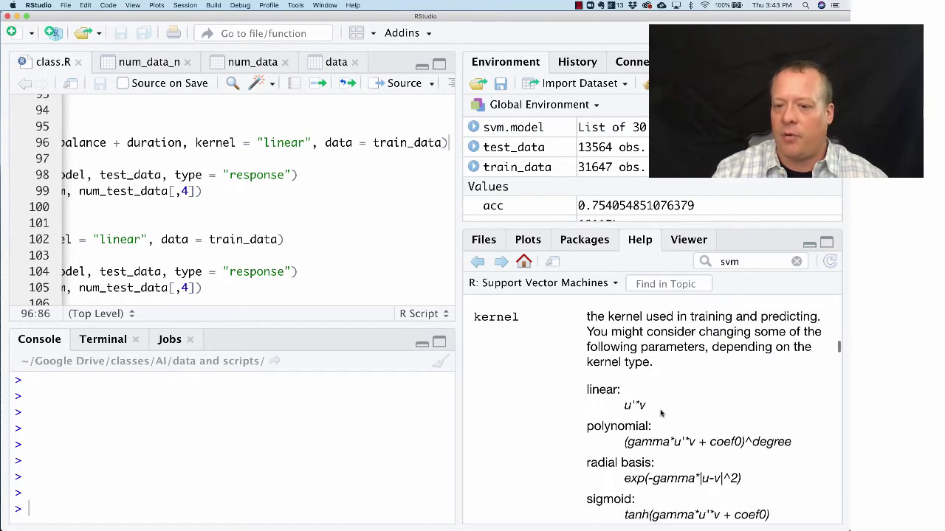
{"action": "scroll", "scroll_direction": "down", "scroll_amount": 3}
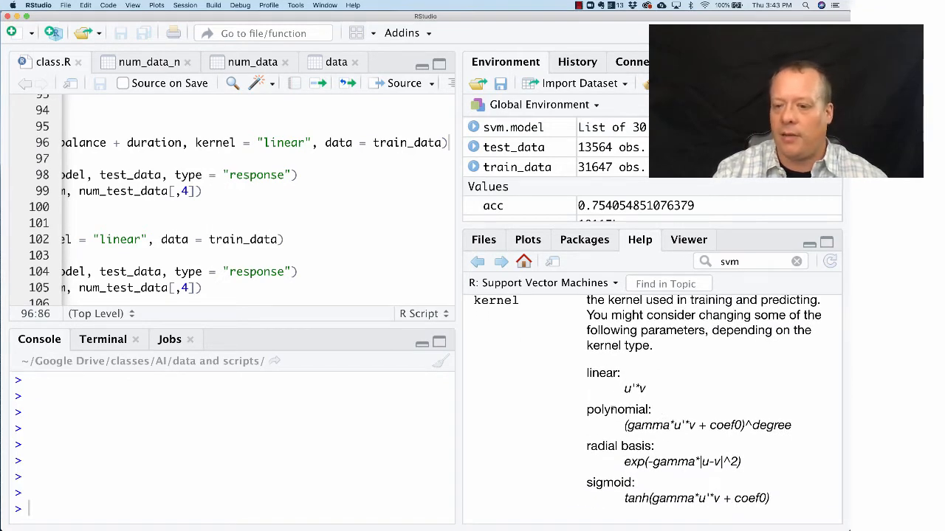
{"action": "scroll", "scroll_direction": "down", "scroll_amount": 3}
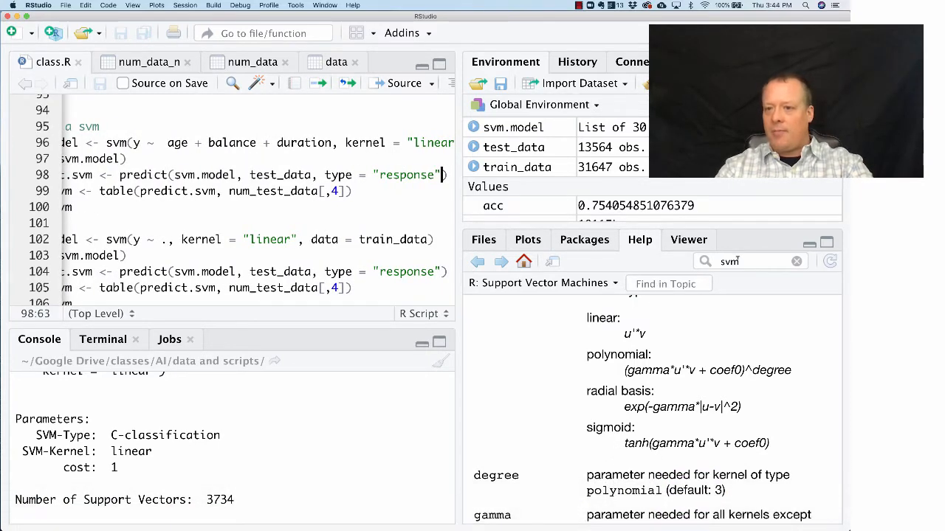
Step: Look up predict in Help and scroll through the Model Predictions page
{"action": "type", "text": "predi"}
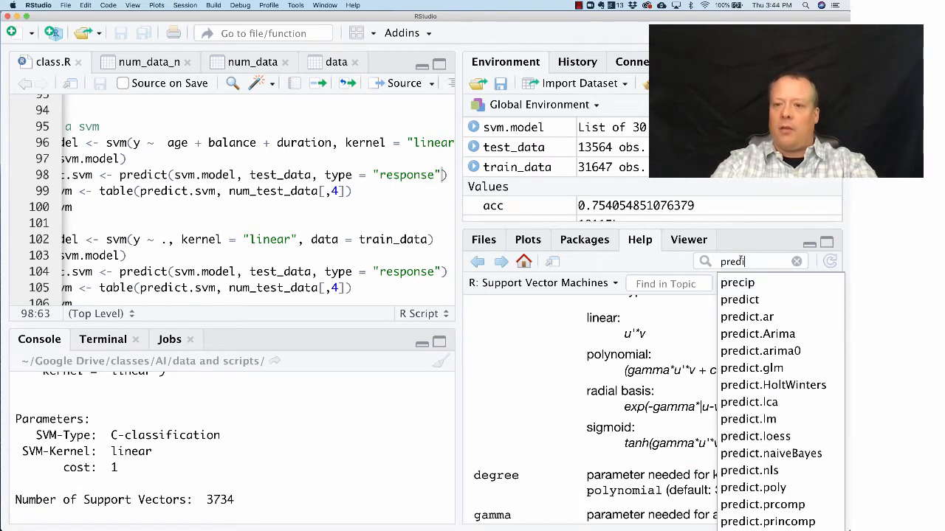
{"action": "left_click", "coordinate": [739, 299]}
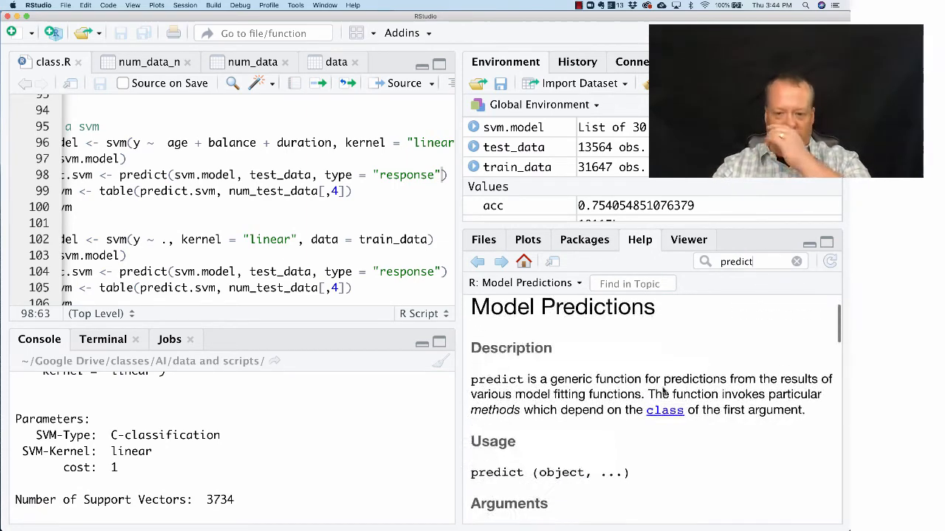
{"action": "scroll", "scroll_direction": "down", "scroll_amount": 3}
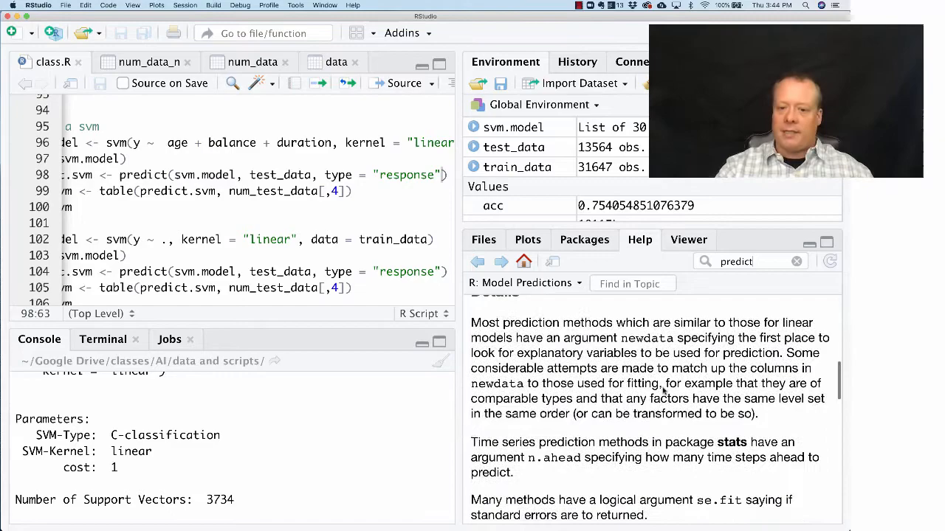
{"action": "scroll", "scroll_direction": "down", "scroll_amount": 3}
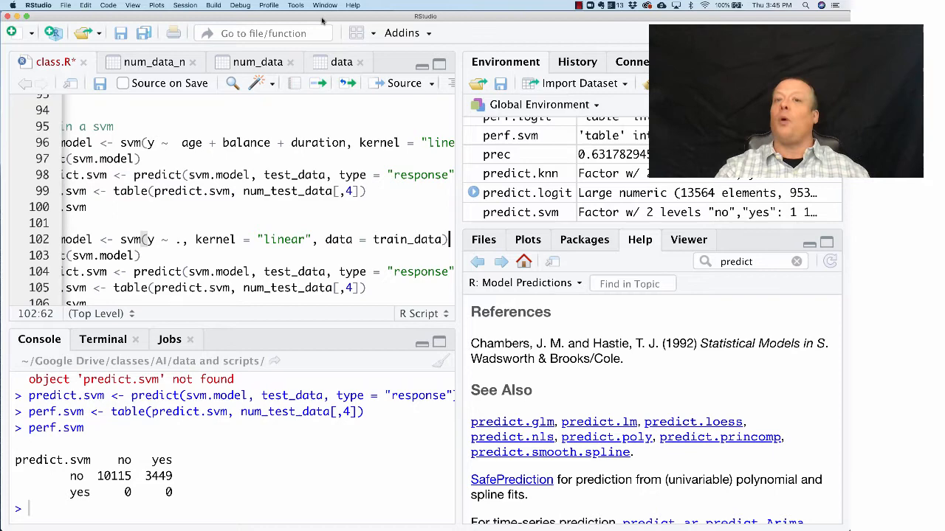
Step: Scroll through the train_data viewer, then return to class.R
{"action": "scroll", "scroll_direction": "down", "scroll_amount": 3}
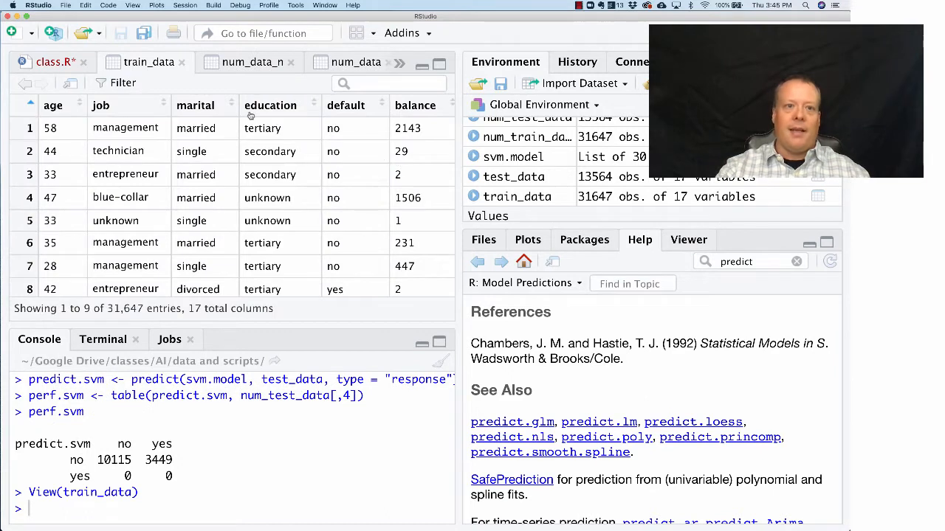
{"action": "mouse_move", "coordinate": [299, 111]}
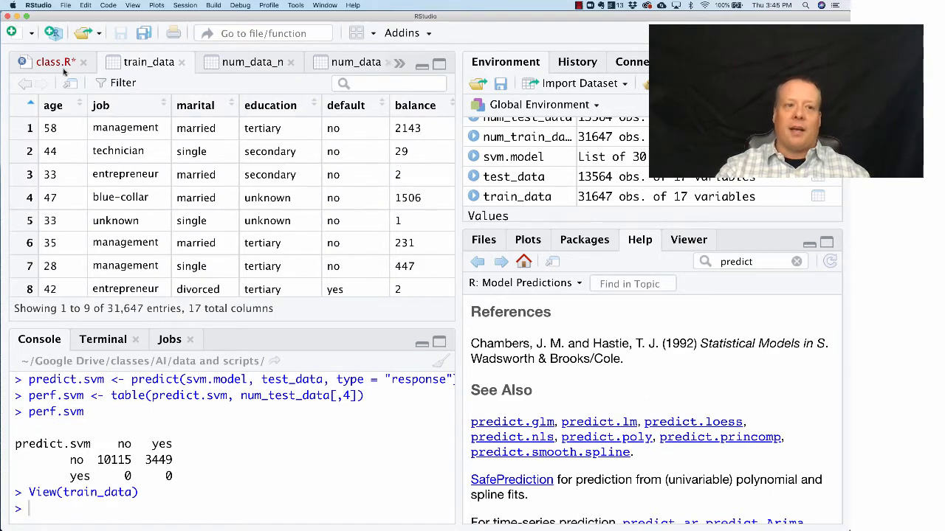
{"action": "left_click", "coordinate": [52, 62]}
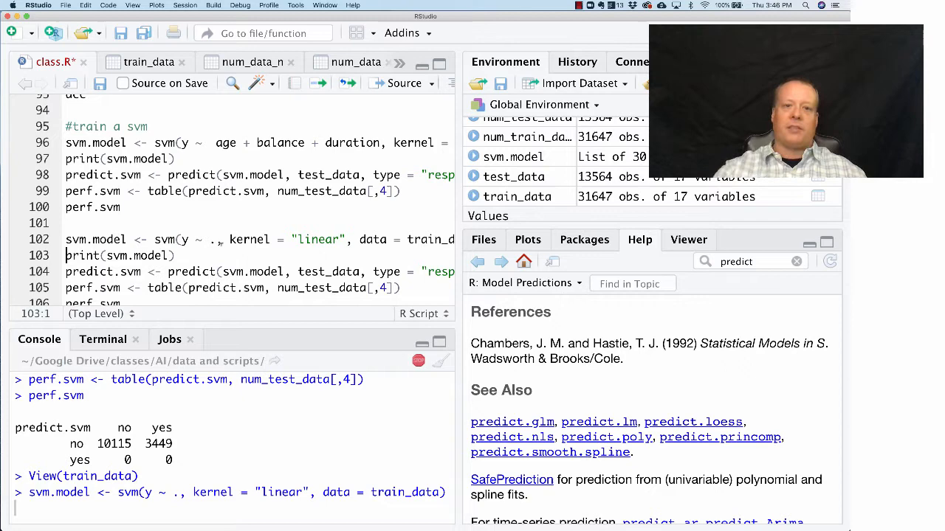
Step: Scroll the script to the svm(y ~ ., kernel = "linear") line on train_data
{"action": "scroll", "scroll_direction": "down", "scroll_amount": 3}
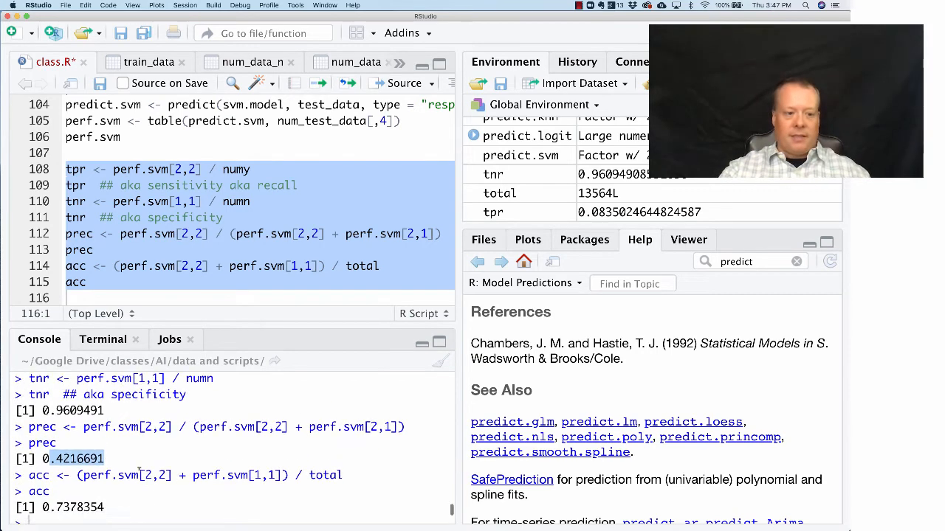
Step: Scroll to the tpr, tnr, precision and accuracy lines for the all-variables model
{"action": "scroll", "scroll_direction": "down", "scroll_amount": 3}
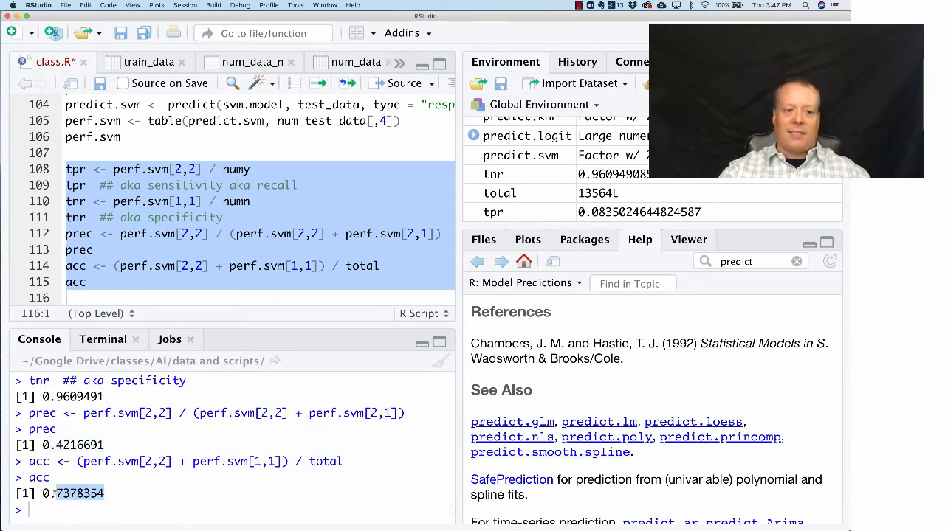